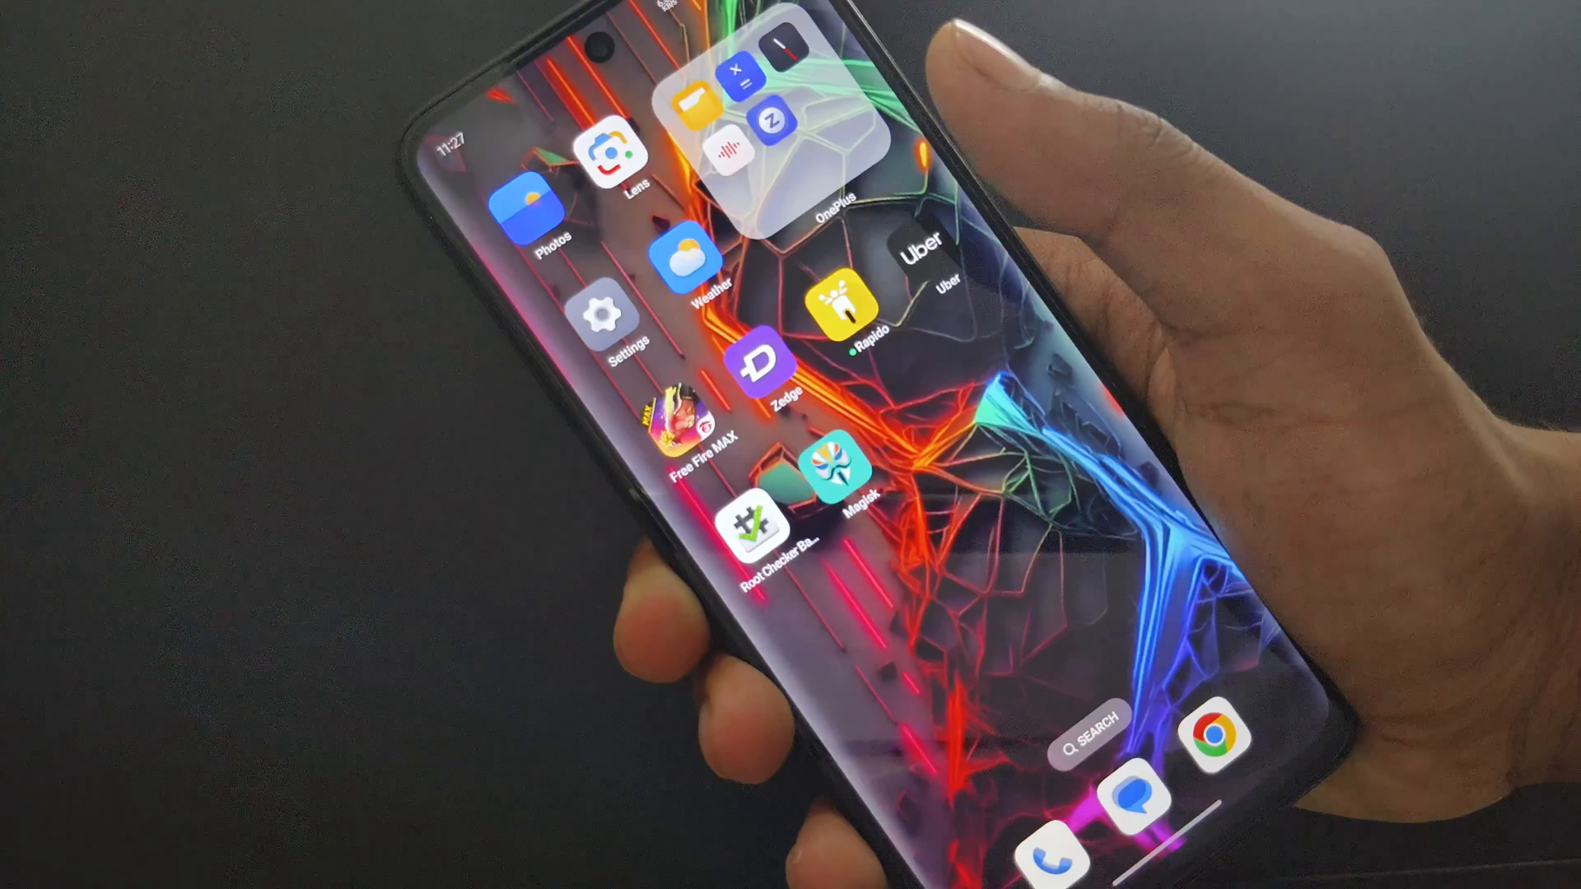
# - Launch Magisk from the home screen to show version 27.0 installed with Superuser and Modules
pyautogui.click(841, 472)
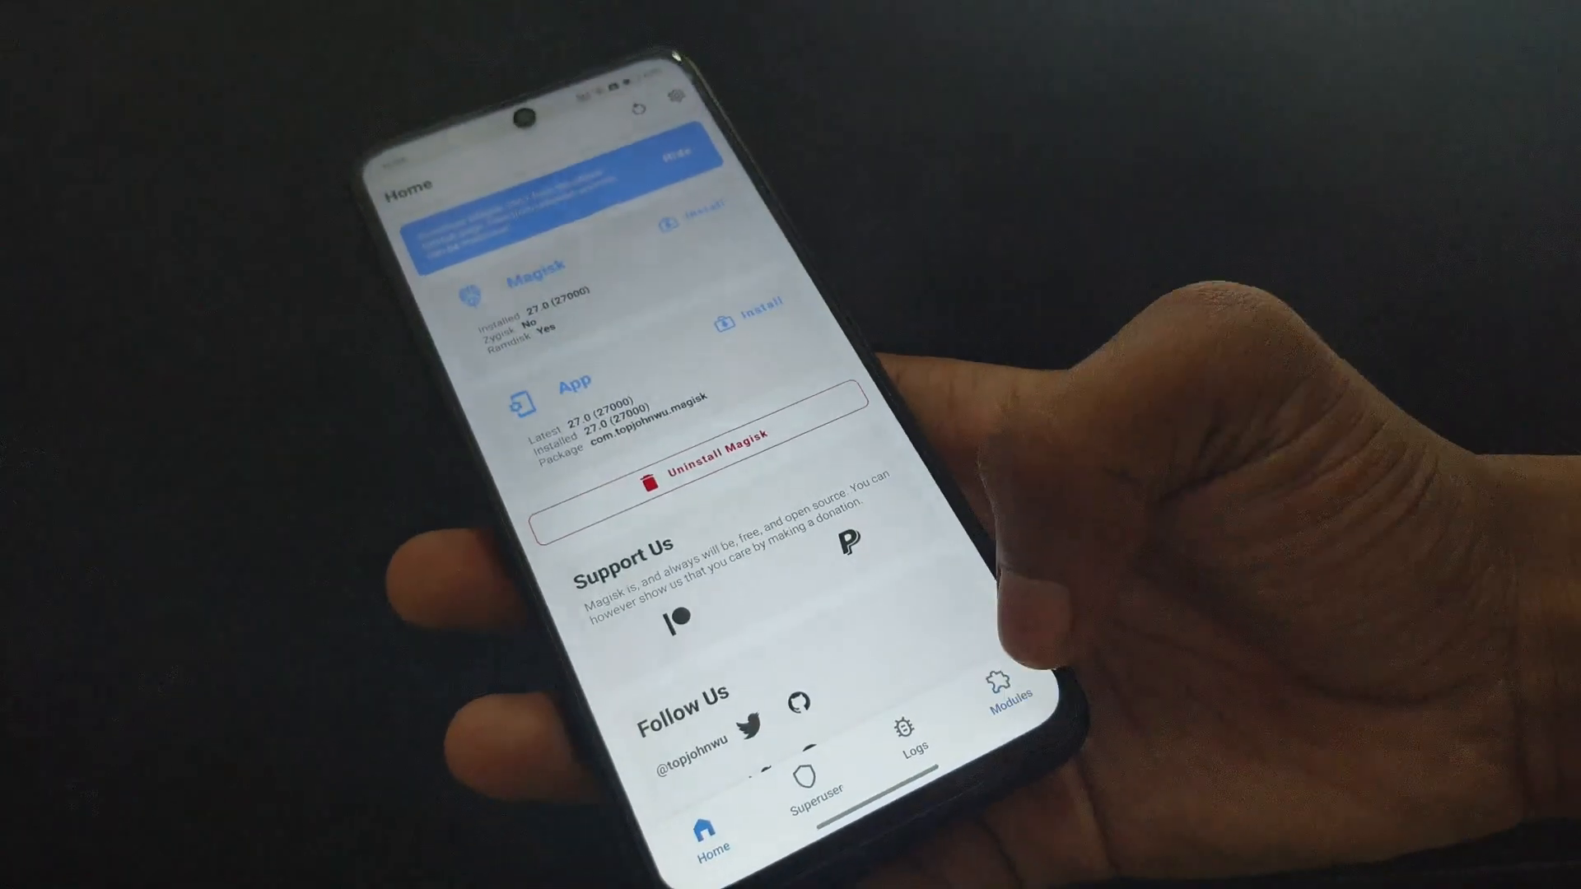
# - Verify root in Root Checker Basic, grant the superuser request, and review the Root Access: Yes history
pyautogui.click(817, 781)
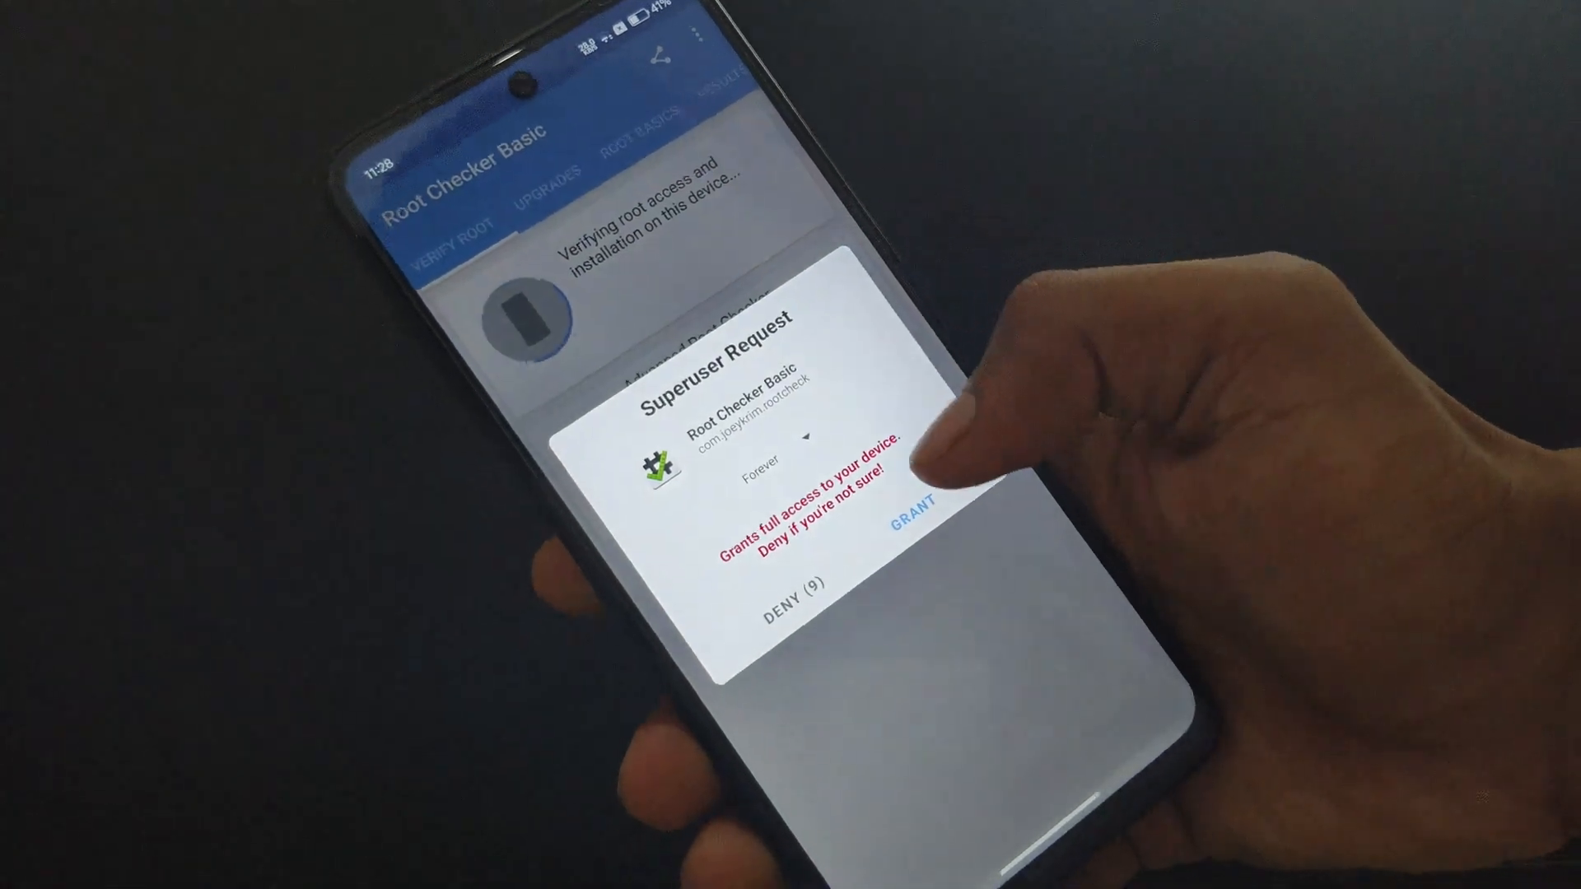
pyautogui.click(910, 501)
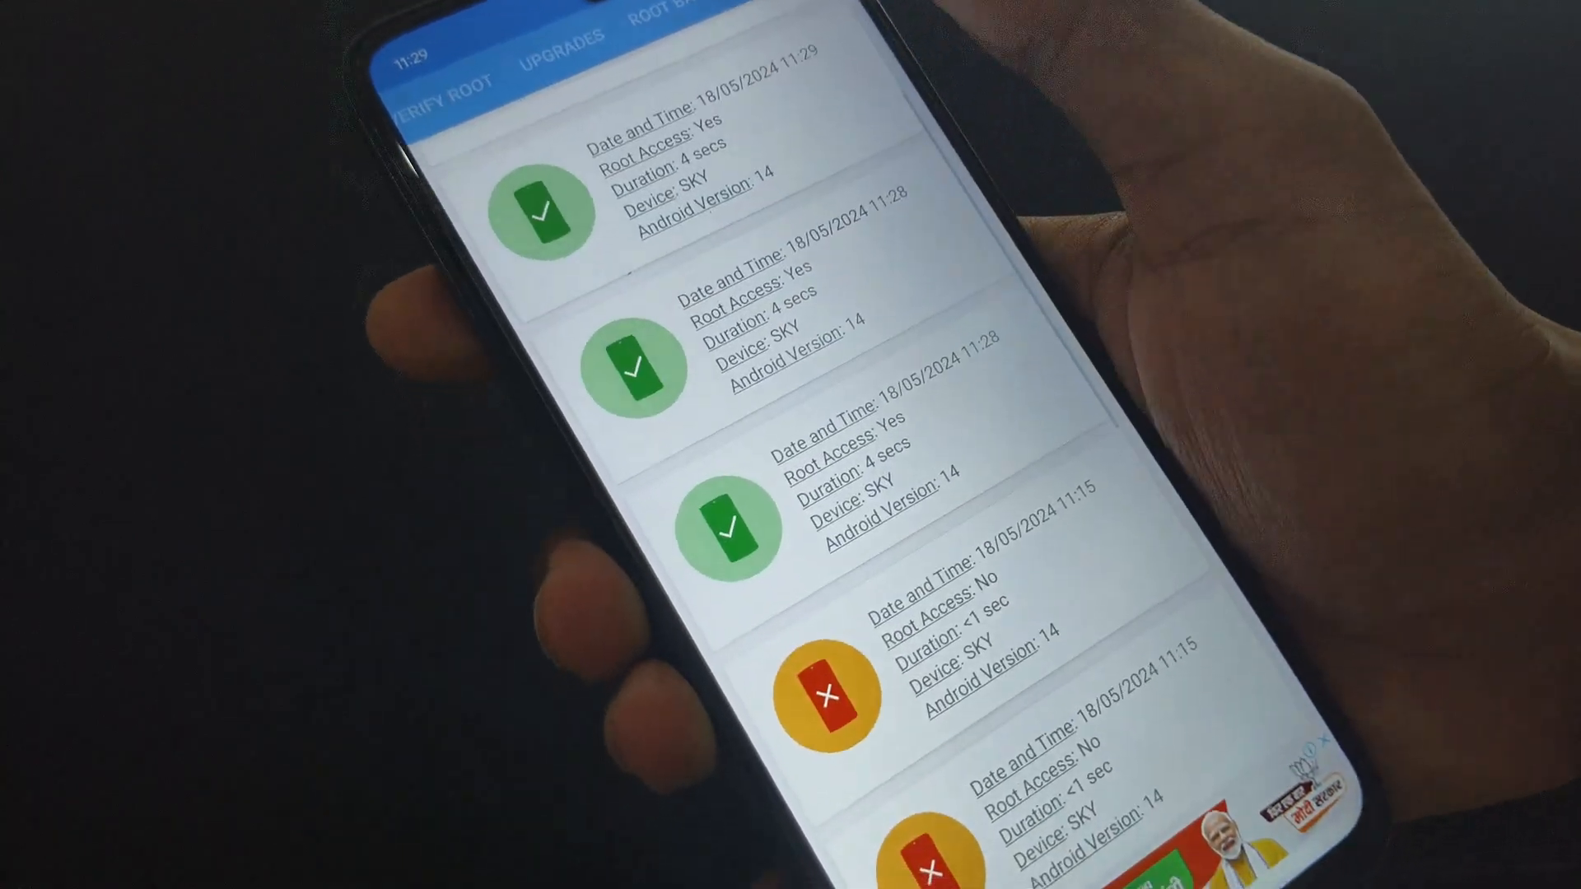
pyautogui.scroll(3)
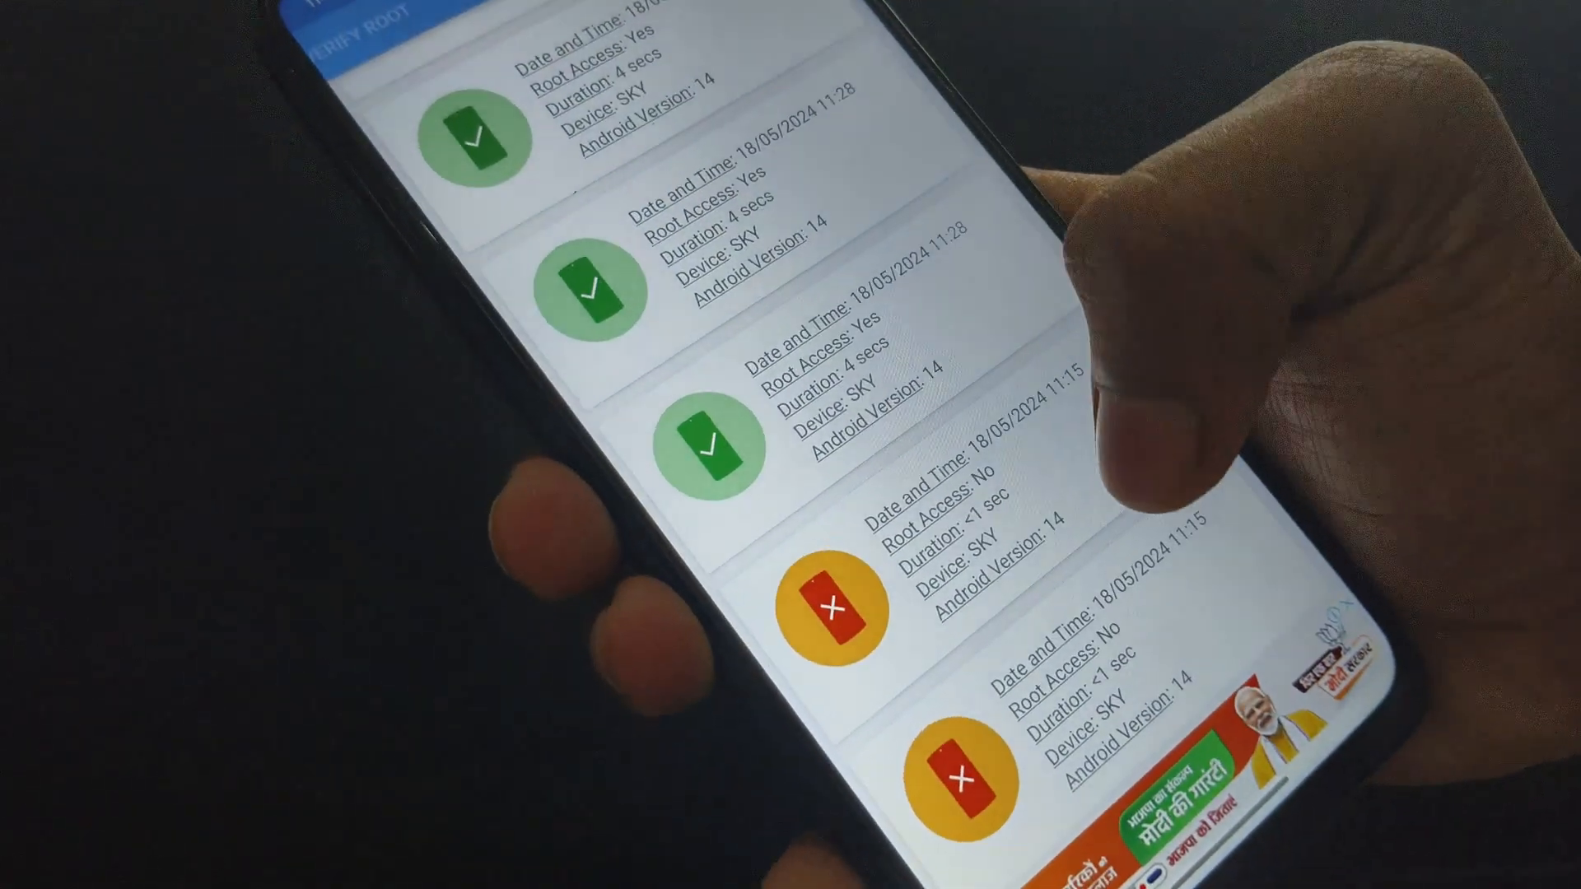